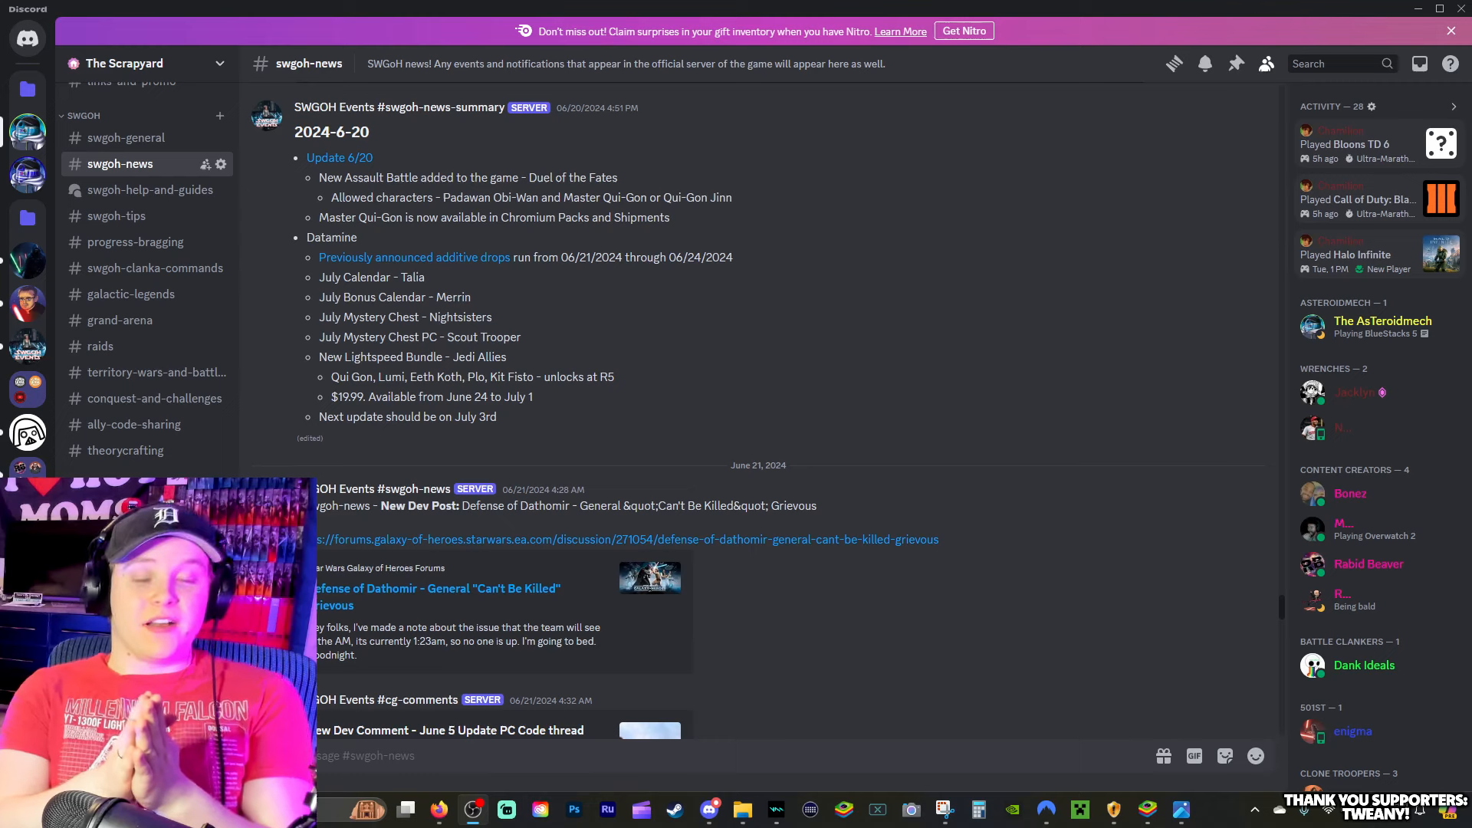
Step: Scroll the #swgoh-news channel from the 2024-6-20 update past the code threads and Naboo raid comment to the June 24 posts
{"action": "scroll", "scroll_direction": "down", "scroll_amount": 3}
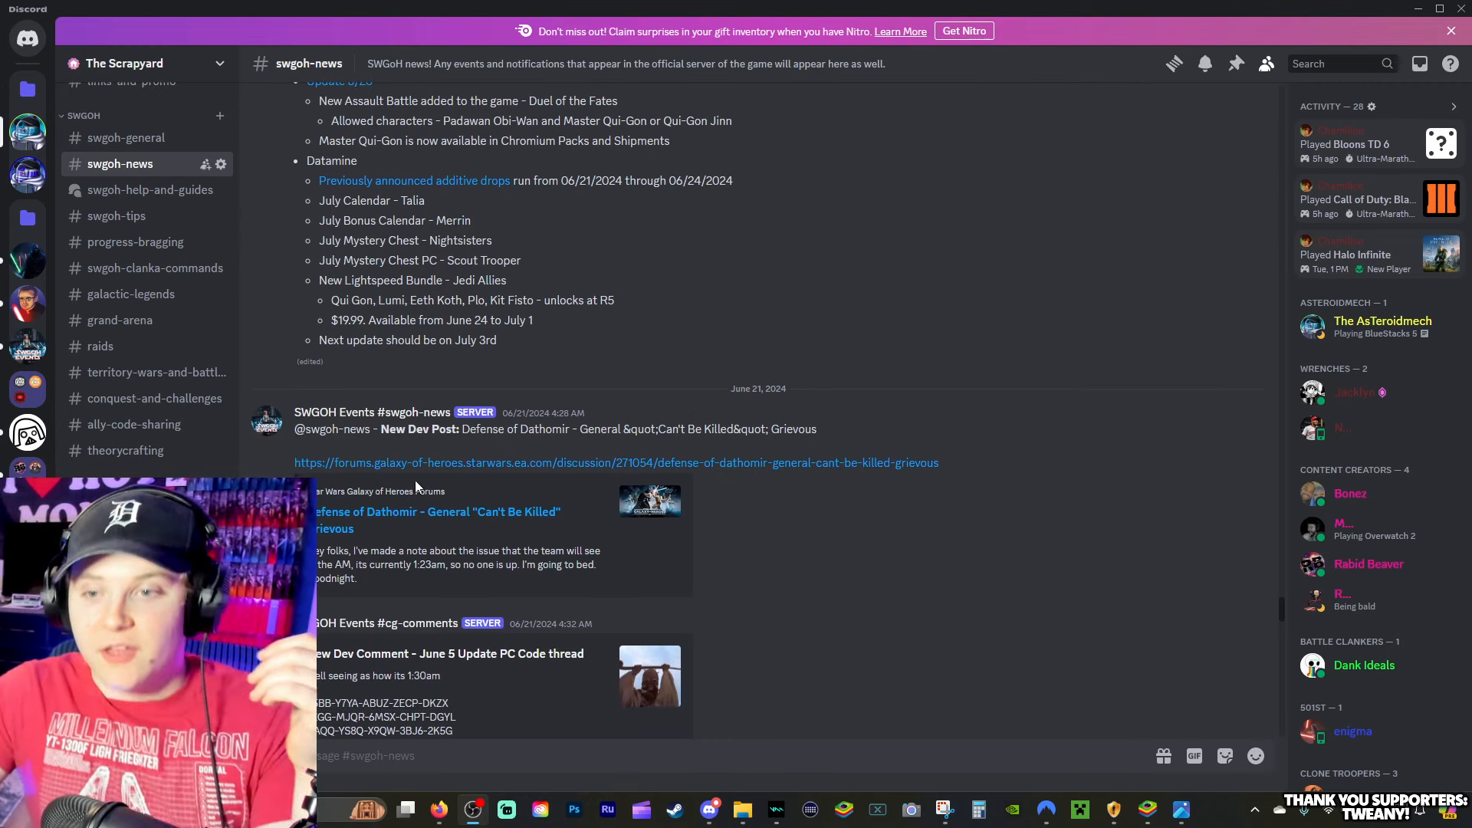
{"action": "scroll", "scroll_direction": "down", "scroll_amount": 3}
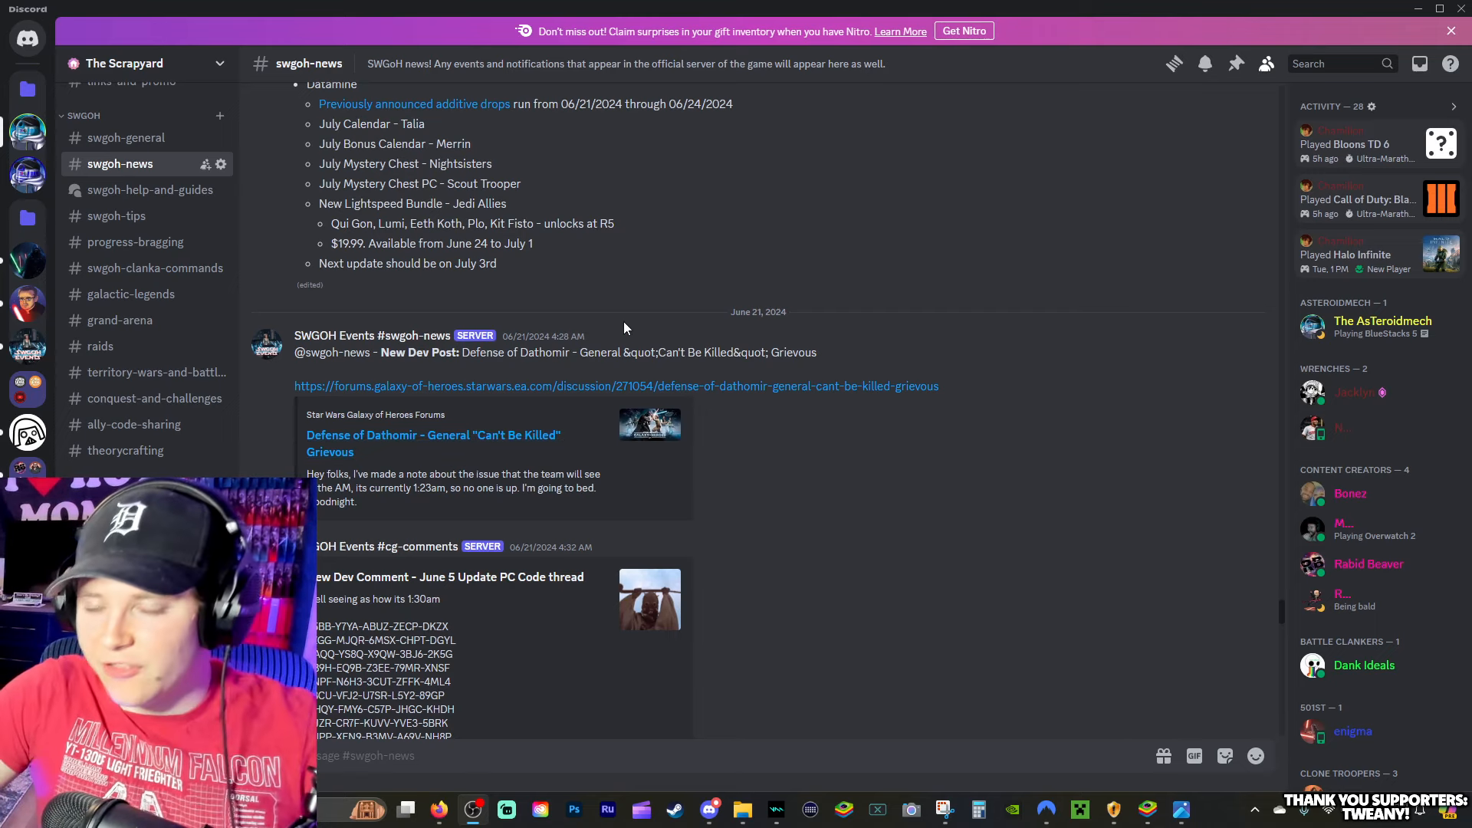
{"action": "mouse_move", "coordinate": [505, 445]}
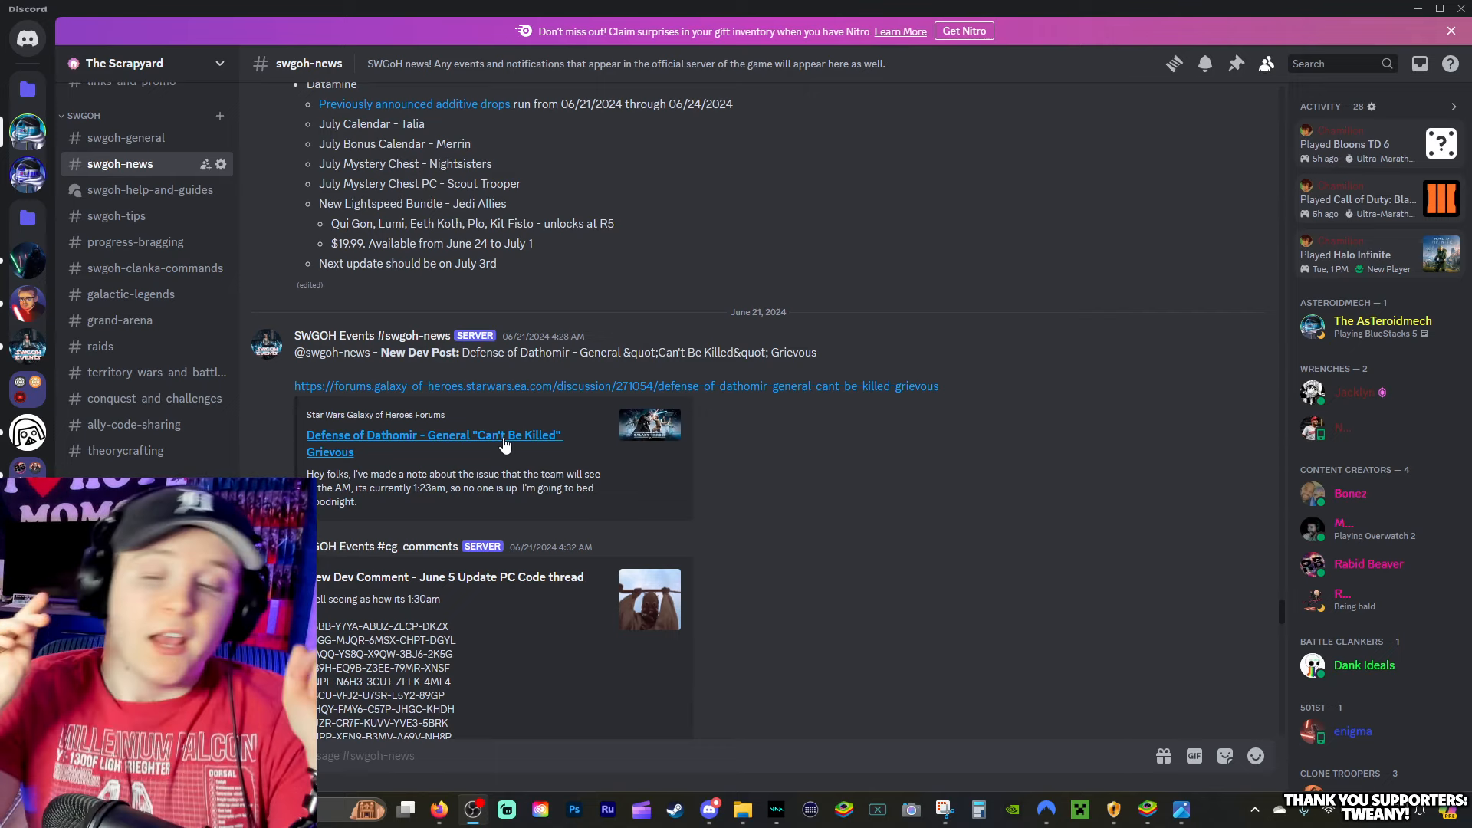
{"action": "scroll", "scroll_direction": "down", "scroll_amount": 3}
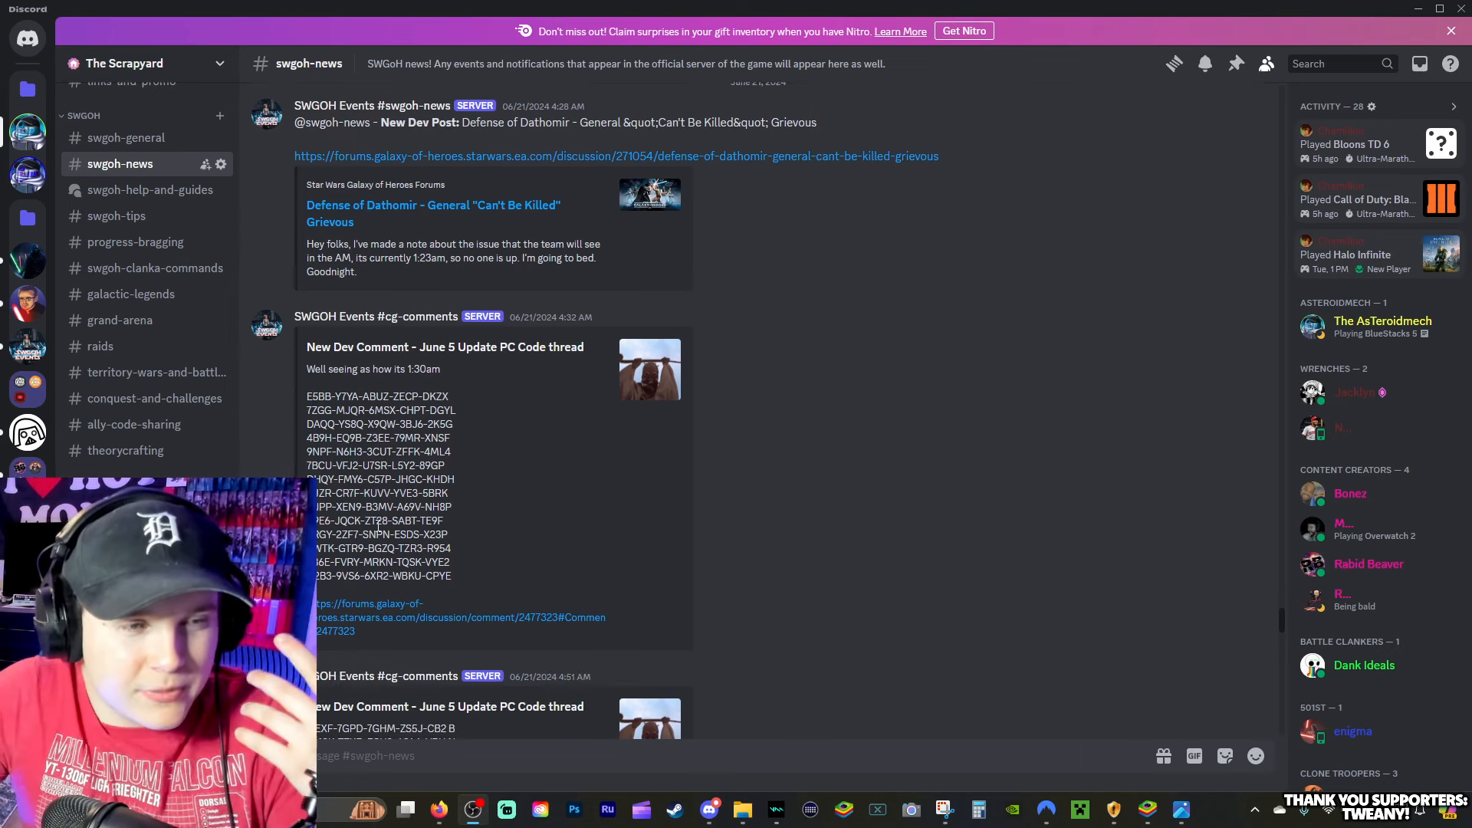
{"action": "scroll", "scroll_direction": "down", "scroll_amount": 3}
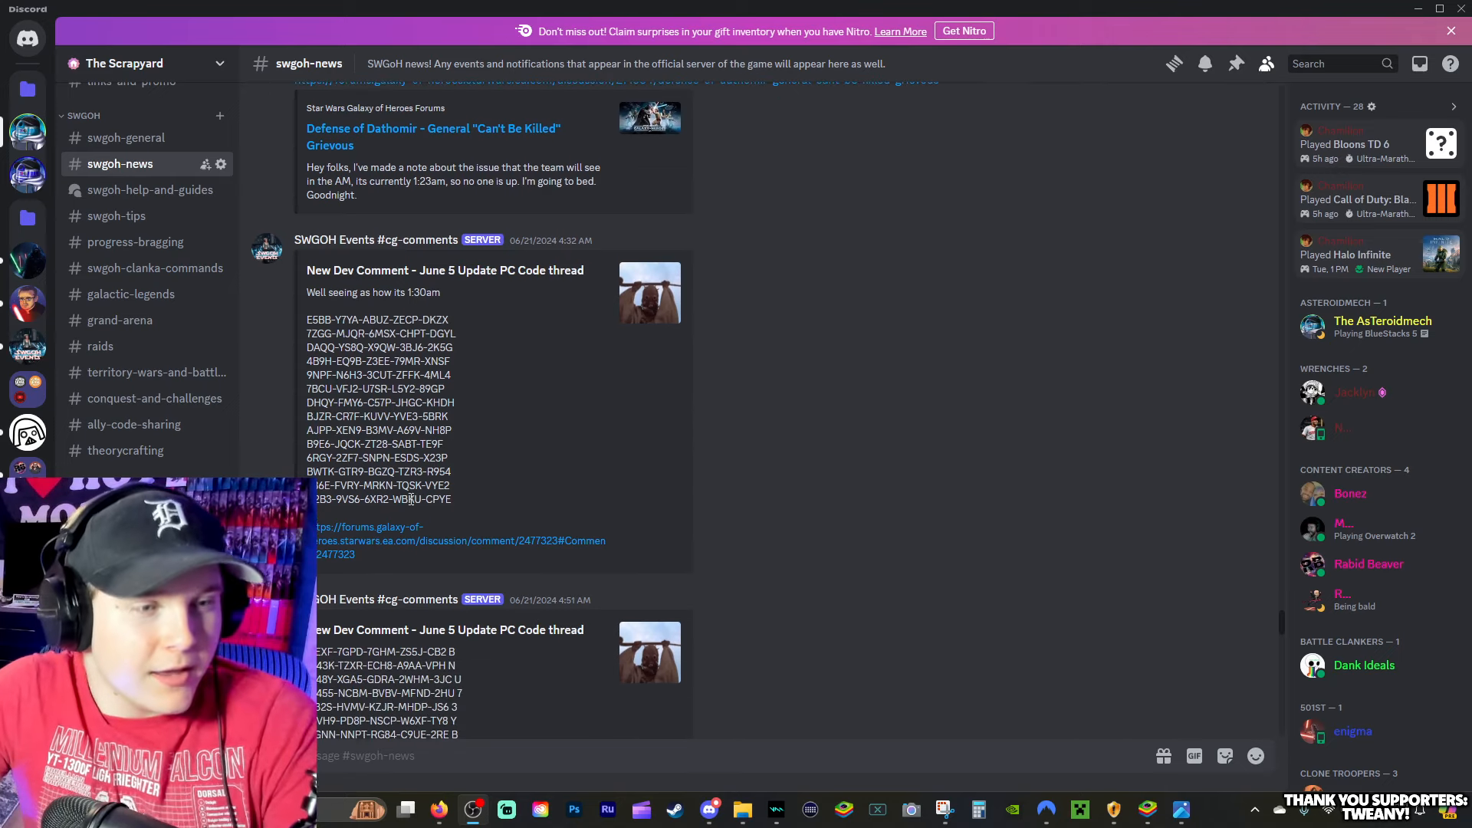
{"action": "mouse_move", "coordinate": [623, 450]}
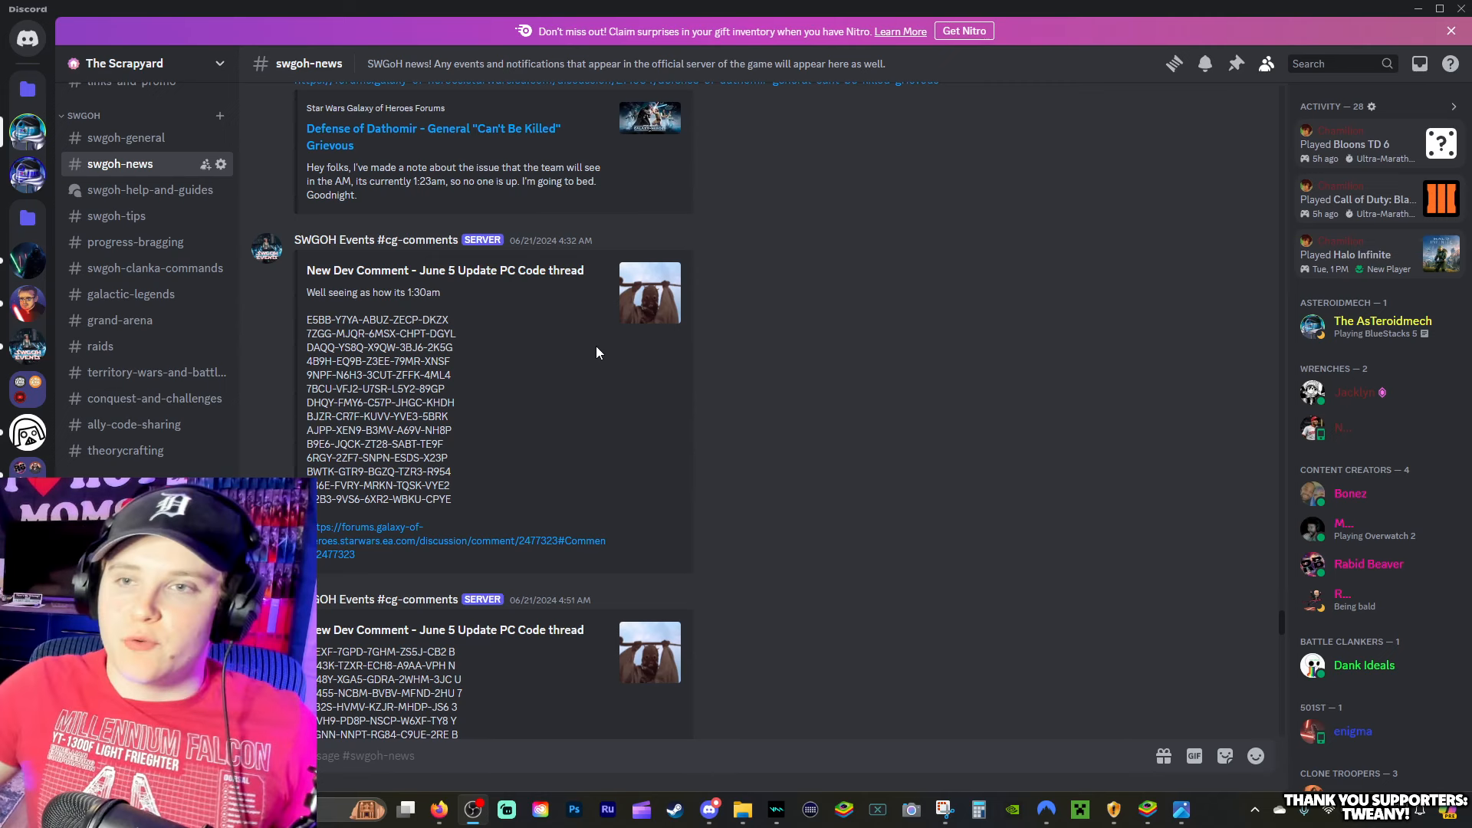
{"action": "scroll", "scroll_direction": "down", "scroll_amount": 3}
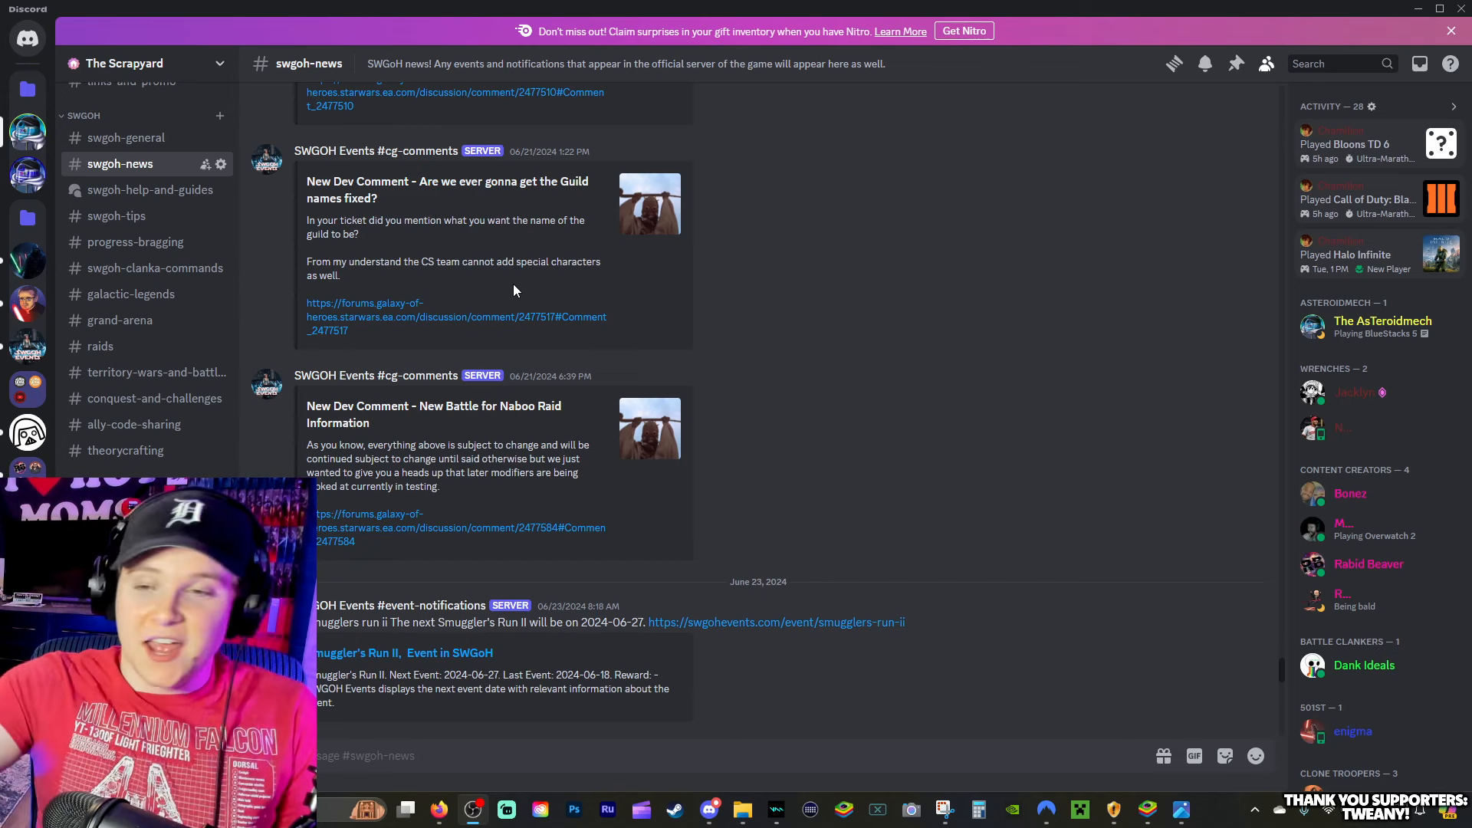
{"action": "scroll", "scroll_direction": "down", "scroll_amount": 3}
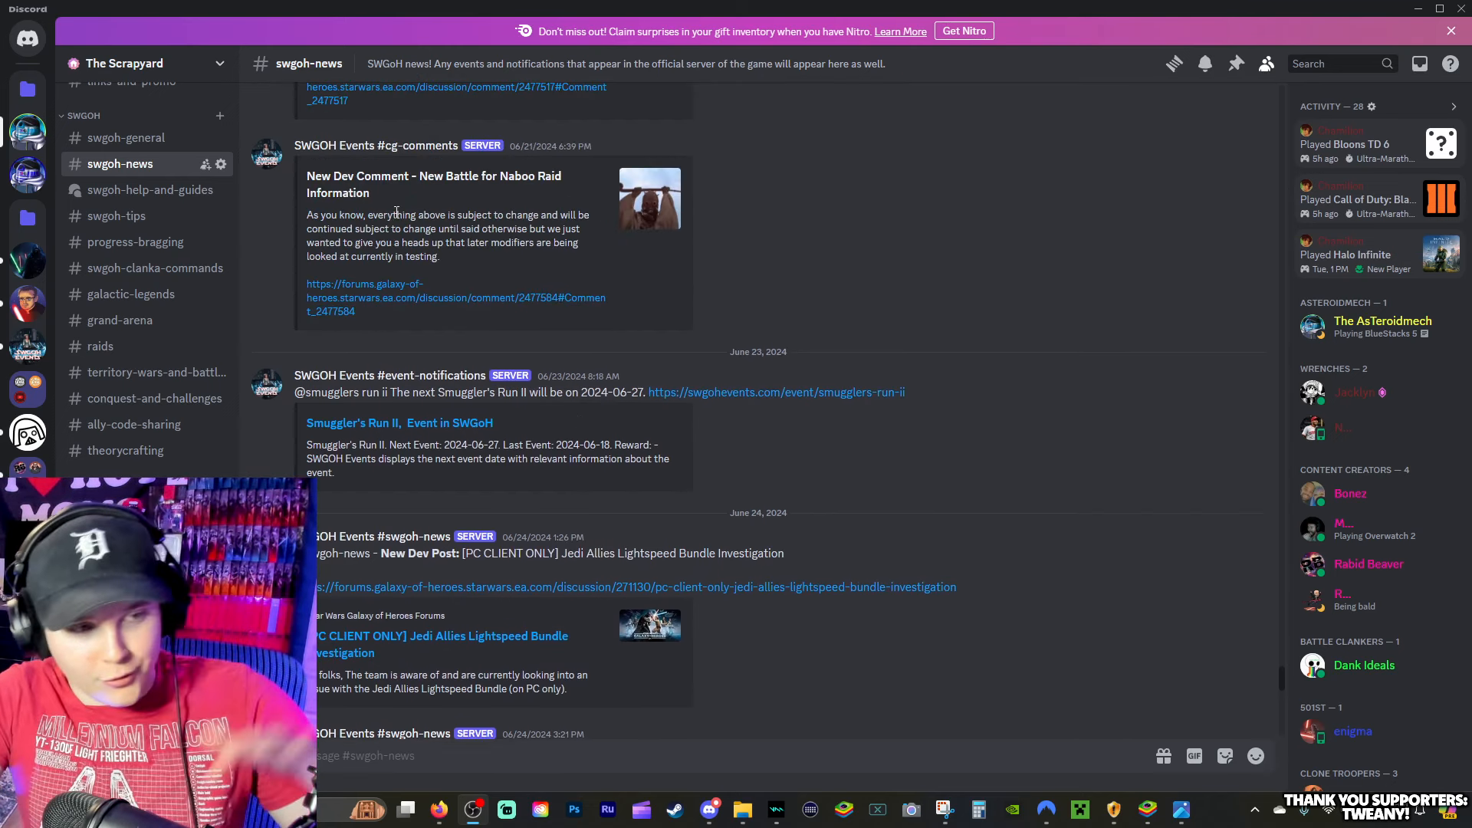
{"action": "scroll", "scroll_direction": "down", "scroll_amount": 3}
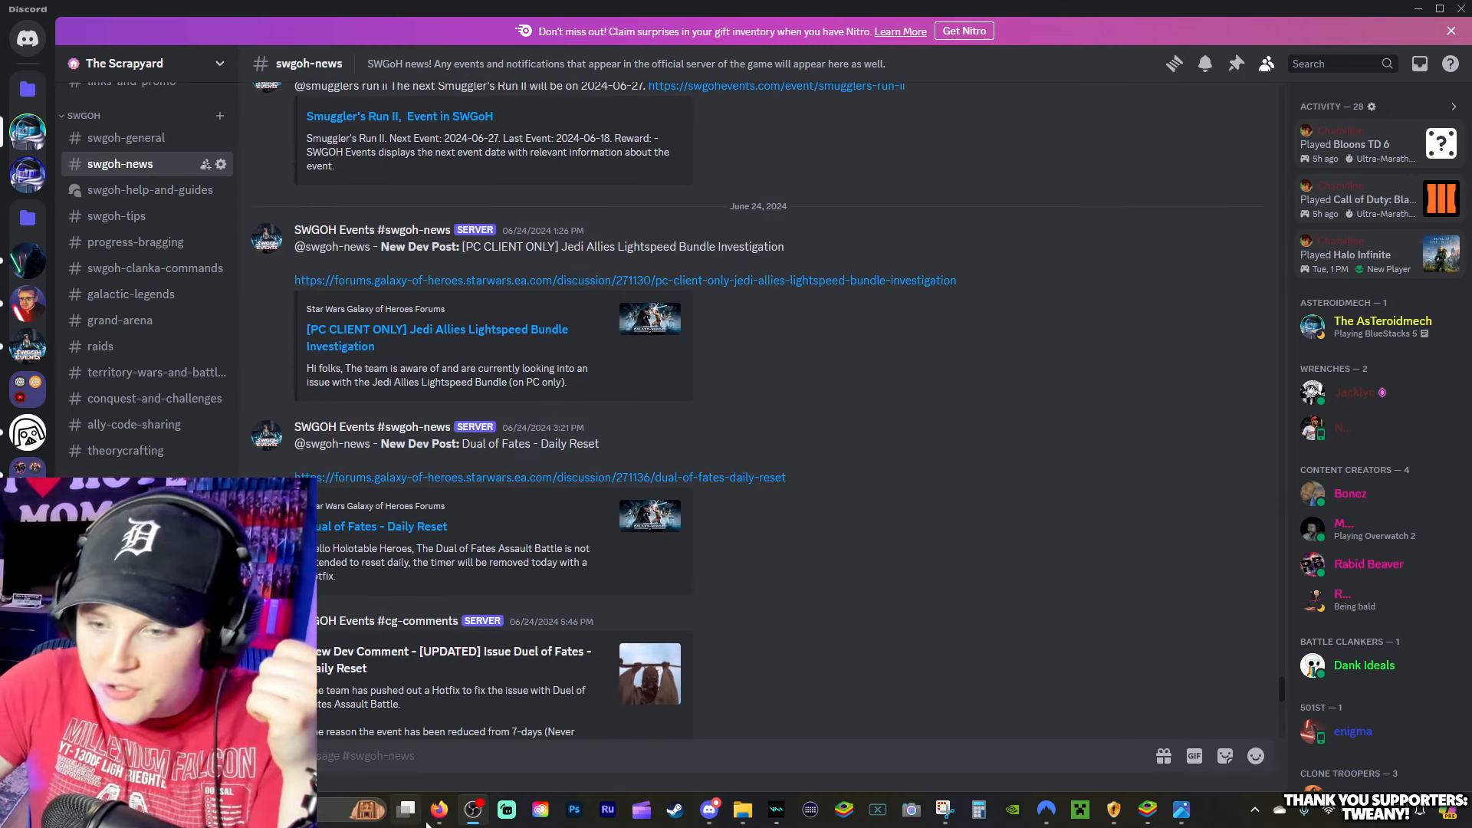
Step: Switch to the browser's YouTube tab playing the Lightspeed Bundle failure video
{"action": "left_click", "coordinate": [439, 810]}
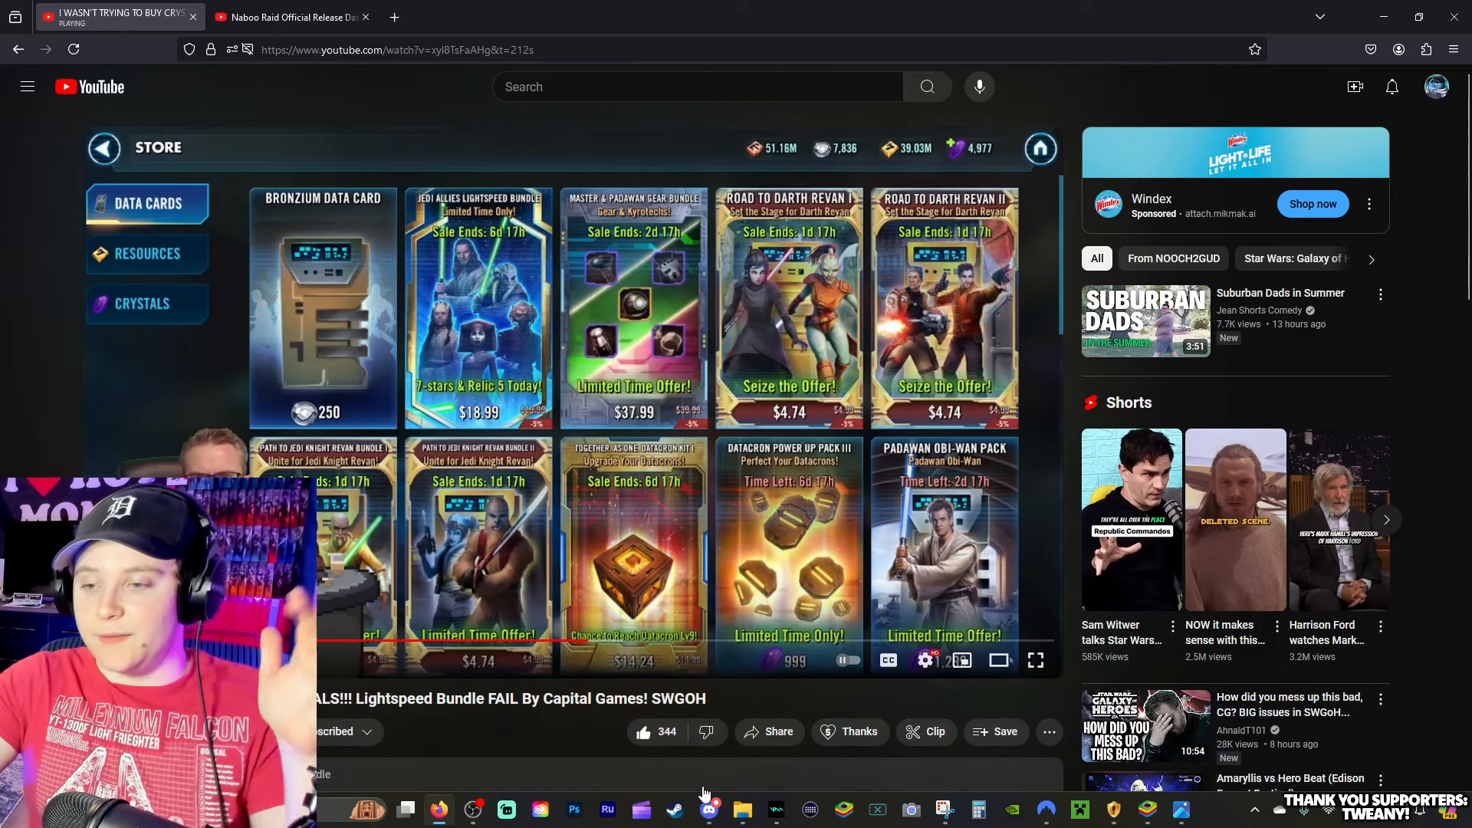
Step: Bring Discord back to the front at the Jedi Allies Lightspeed Bundle investigation post
{"action": "left_click", "coordinate": [711, 810]}
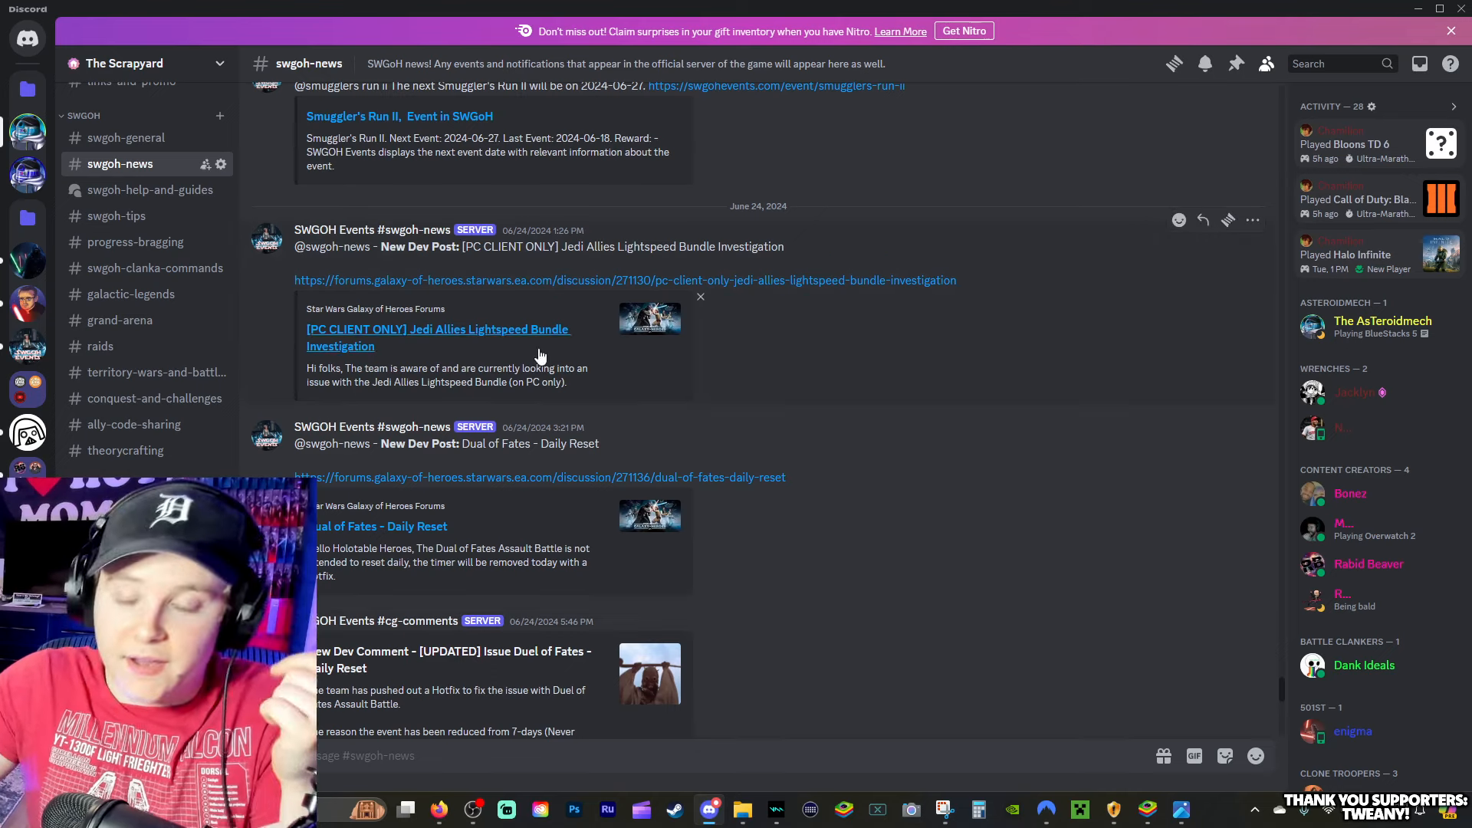
{"action": "scroll", "scroll_direction": "down", "scroll_amount": 3}
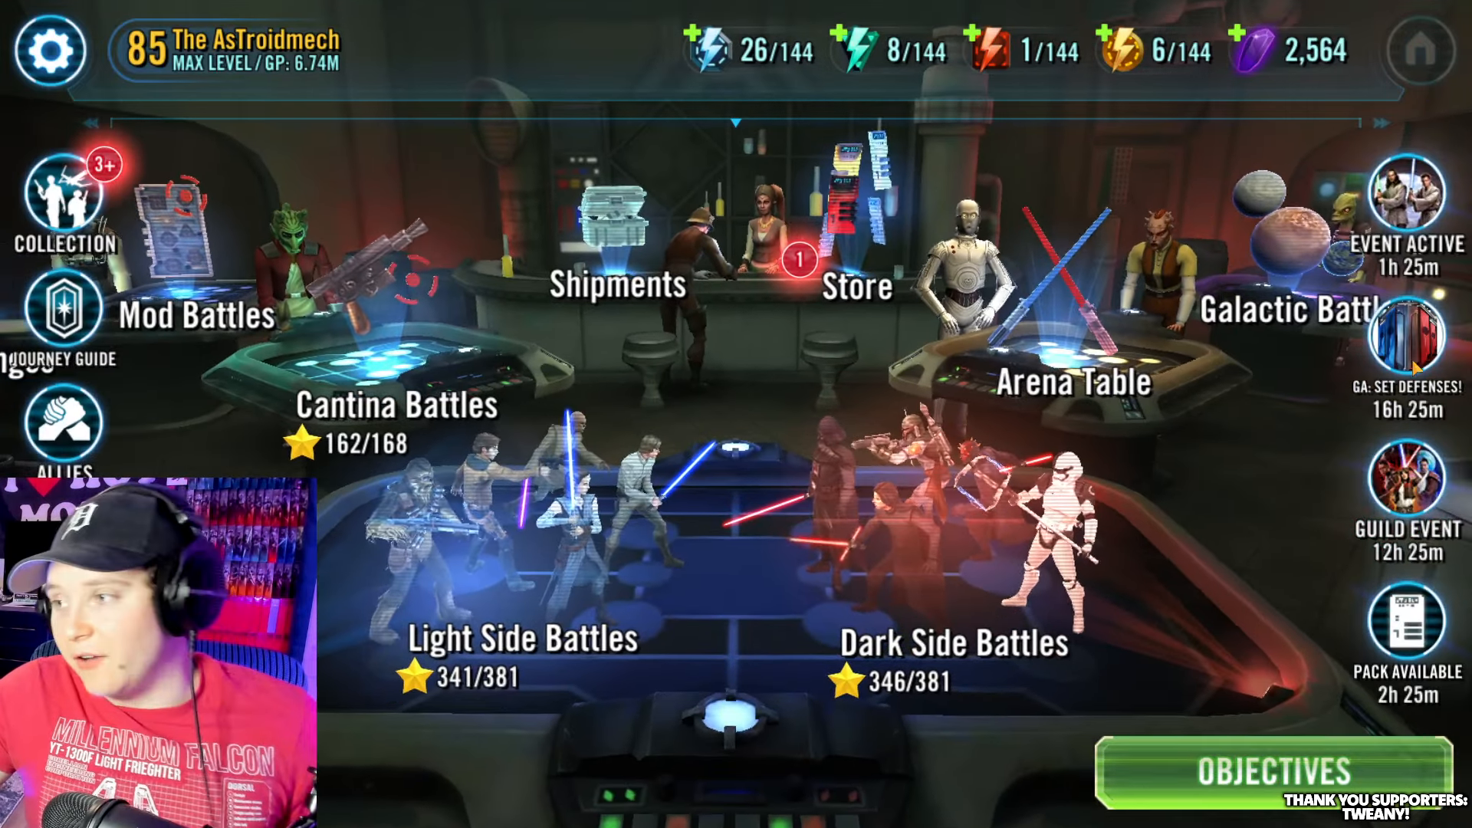
{"action": "left_click", "coordinate": [1403, 198]}
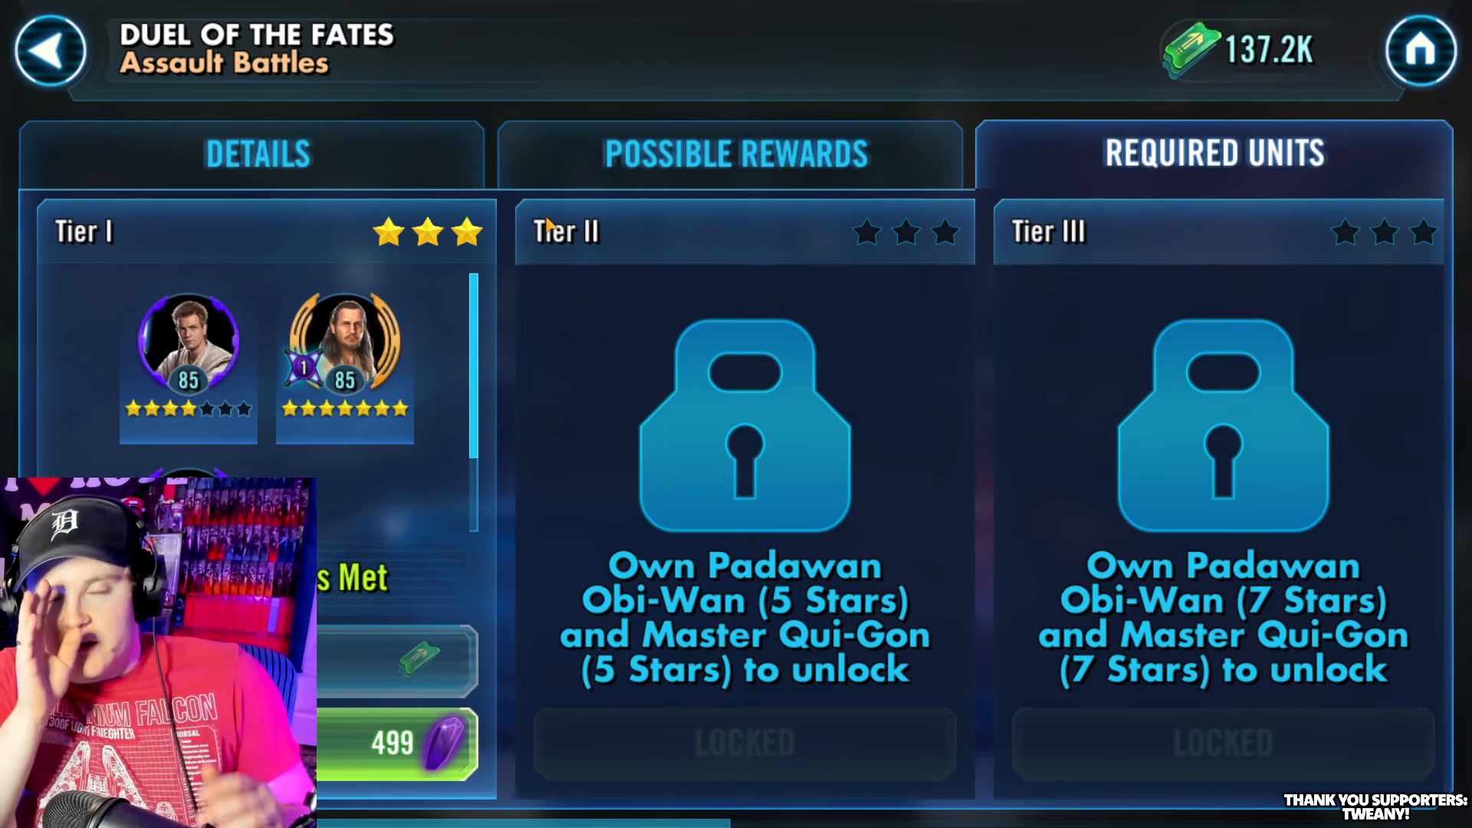
{"action": "mouse_move", "coordinate": [478, 102]}
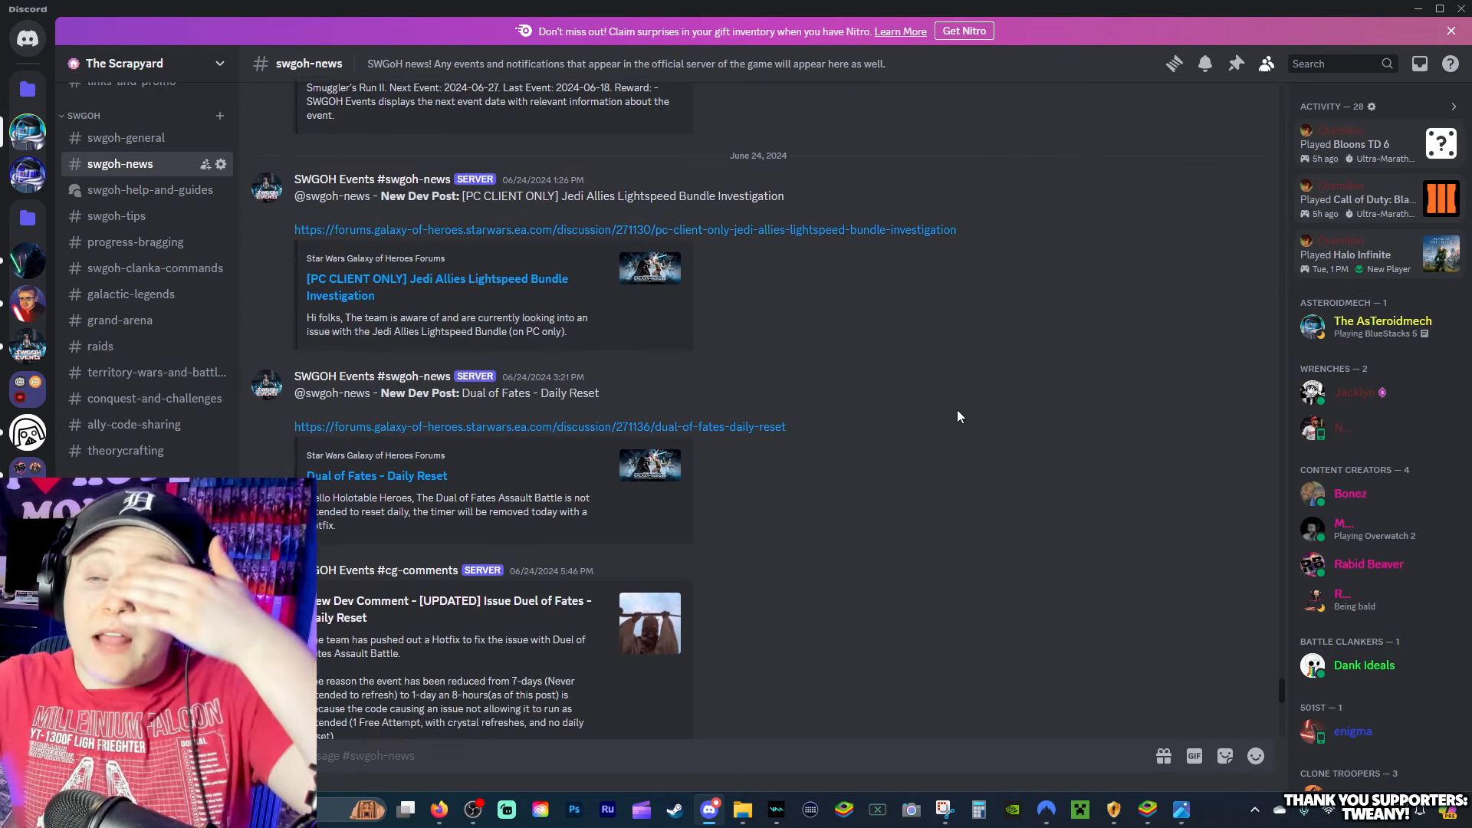
{"action": "scroll", "scroll_direction": "down", "scroll_amount": 3}
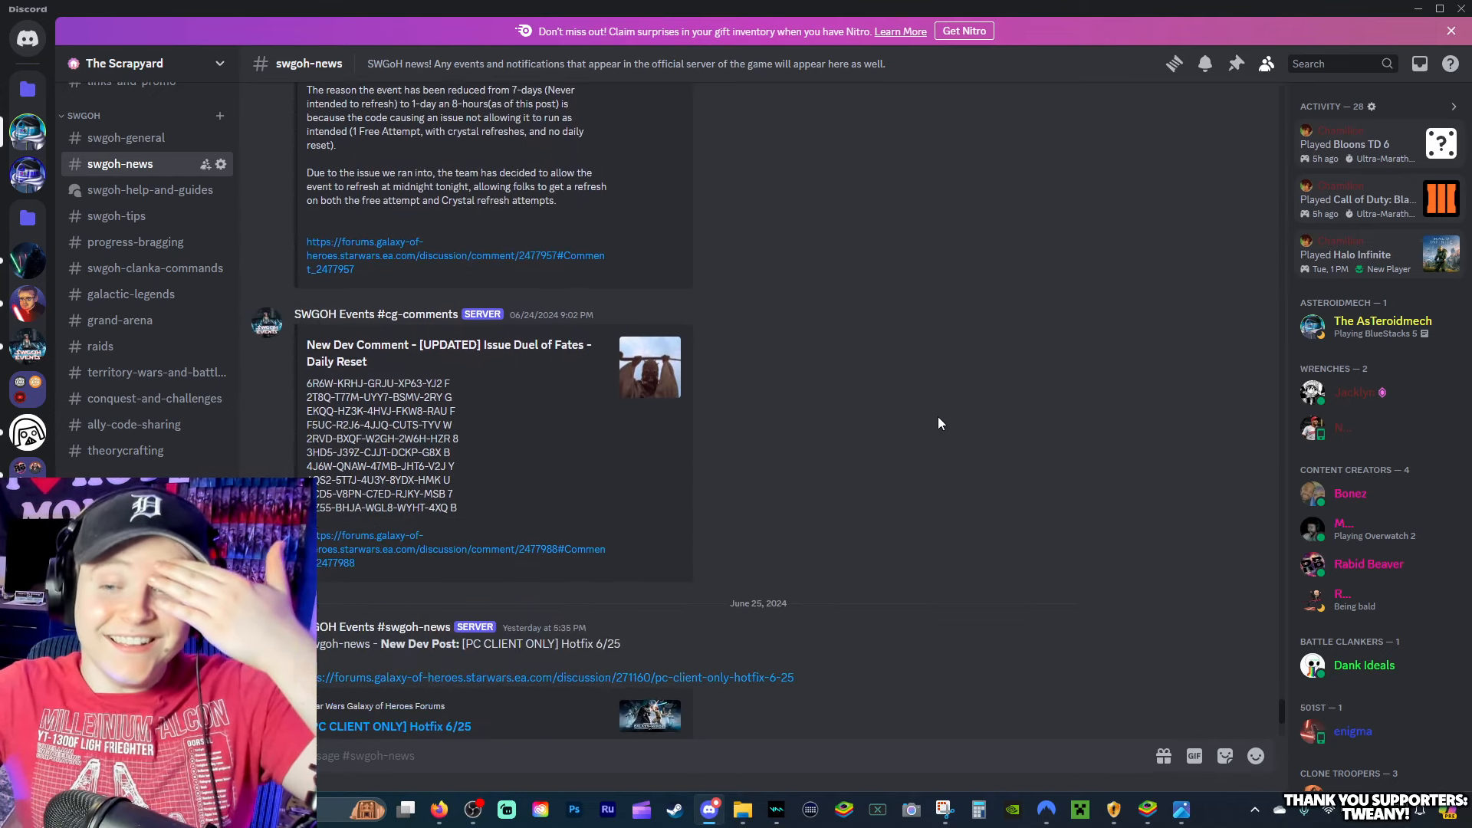
{"action": "scroll", "scroll_direction": "down", "scroll_amount": 3}
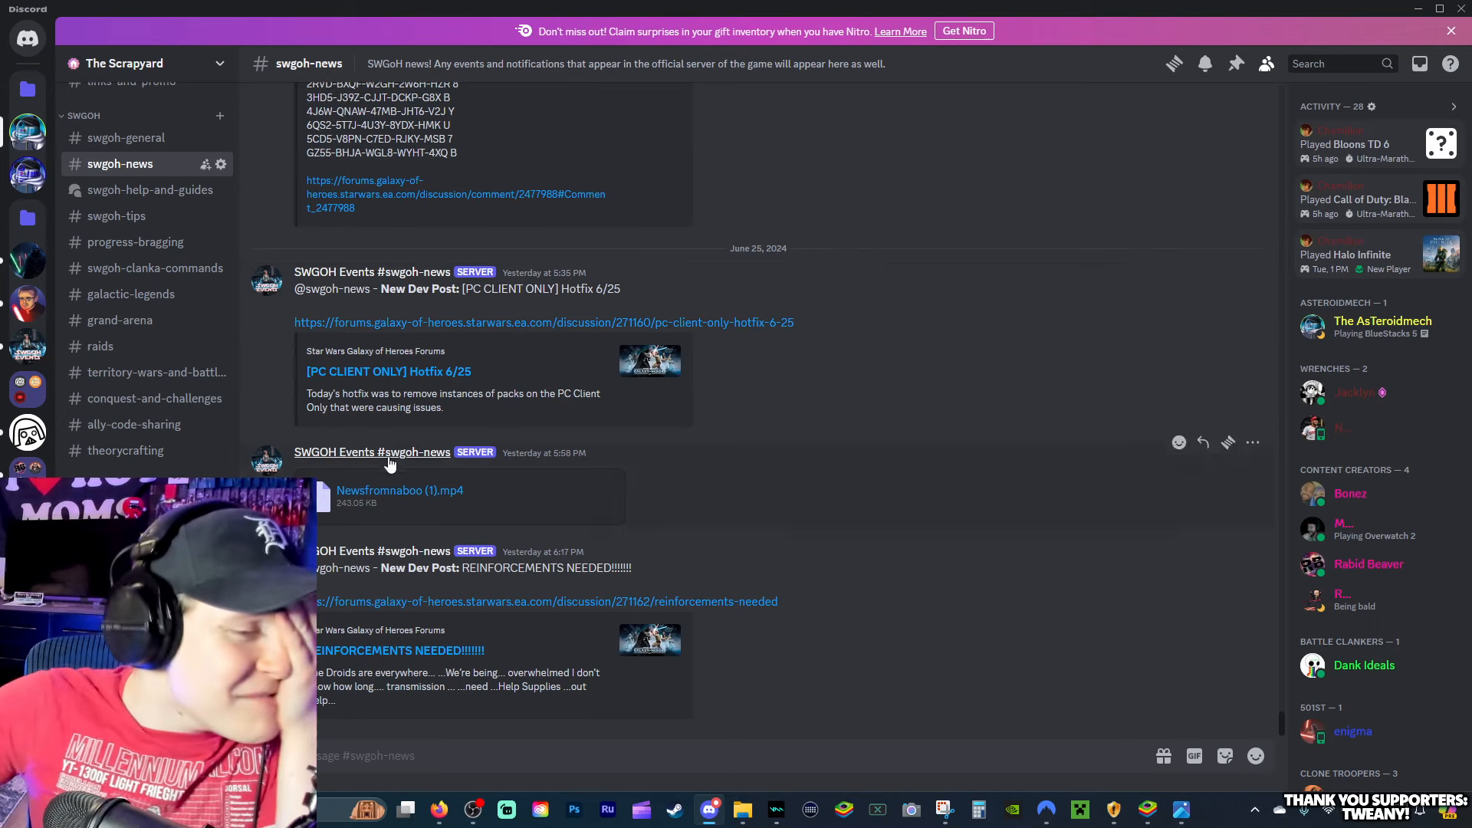
Step: Follow the Reinforcements Needed forum link from Discord and read the droid transmission teaser post
{"action": "left_click", "coordinate": [544, 601]}
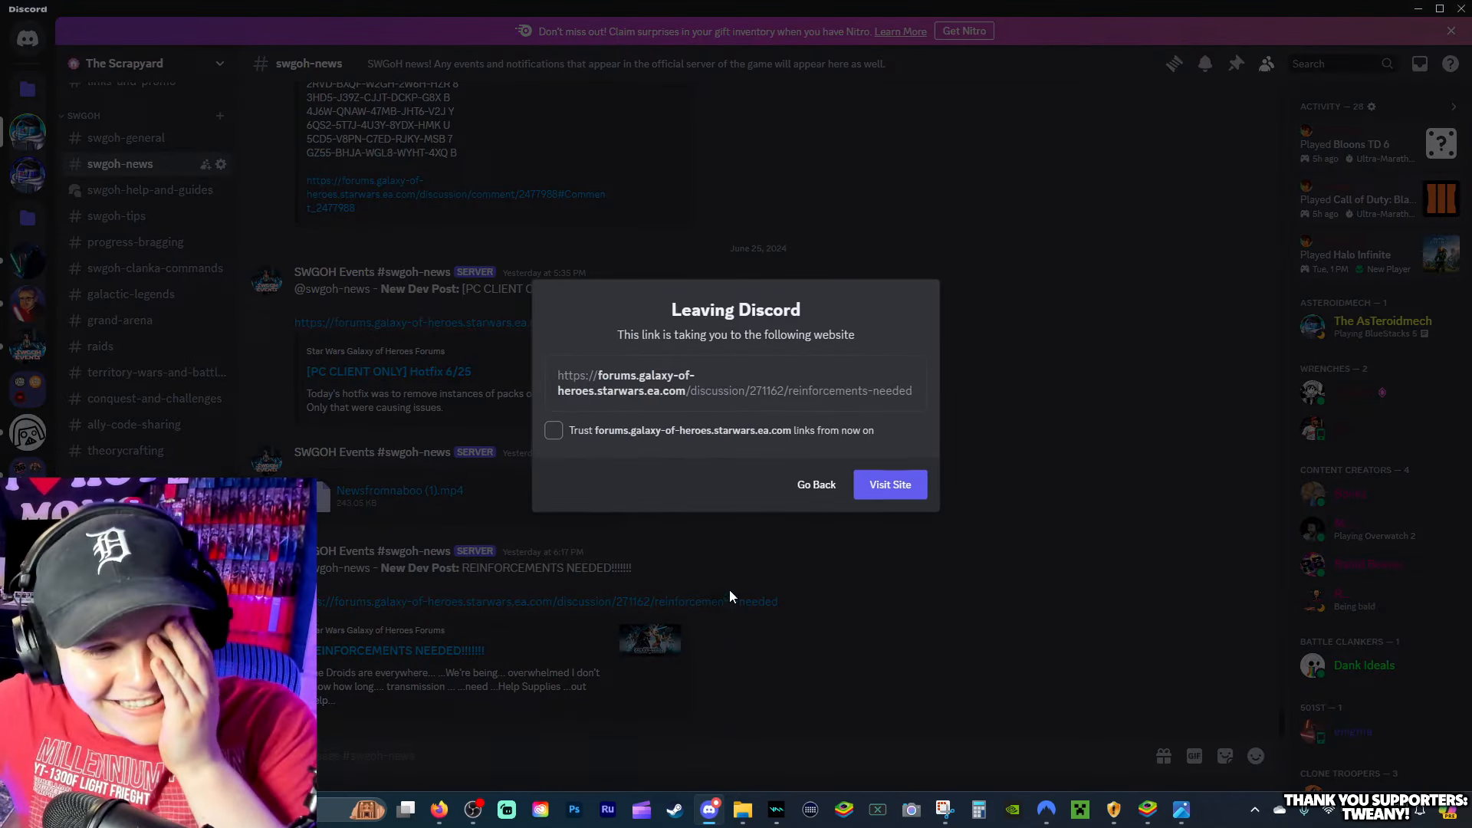
{"action": "left_click", "coordinate": [888, 484]}
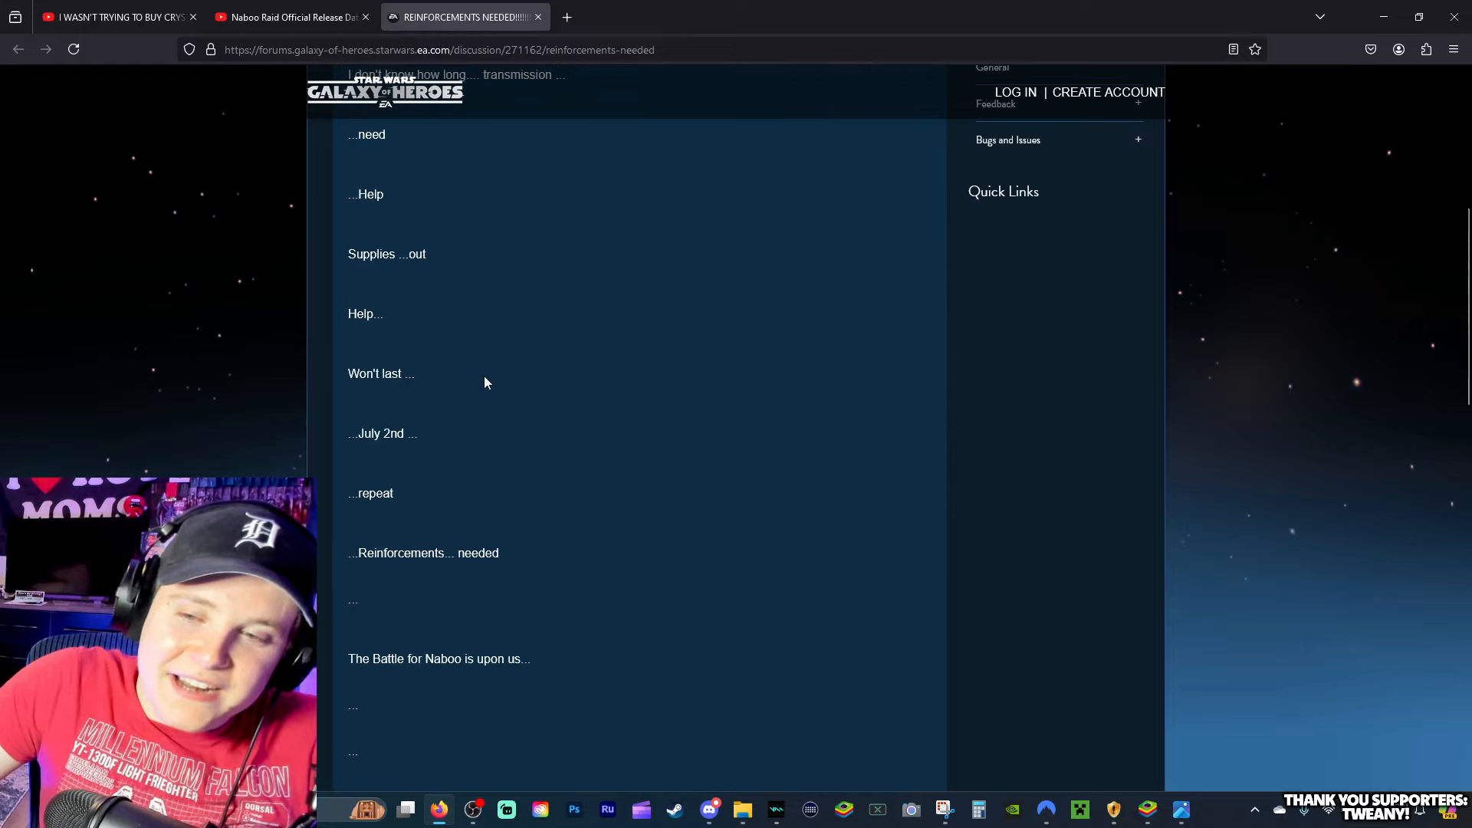
{"action": "scroll", "scroll_direction": "down", "scroll_amount": 3}
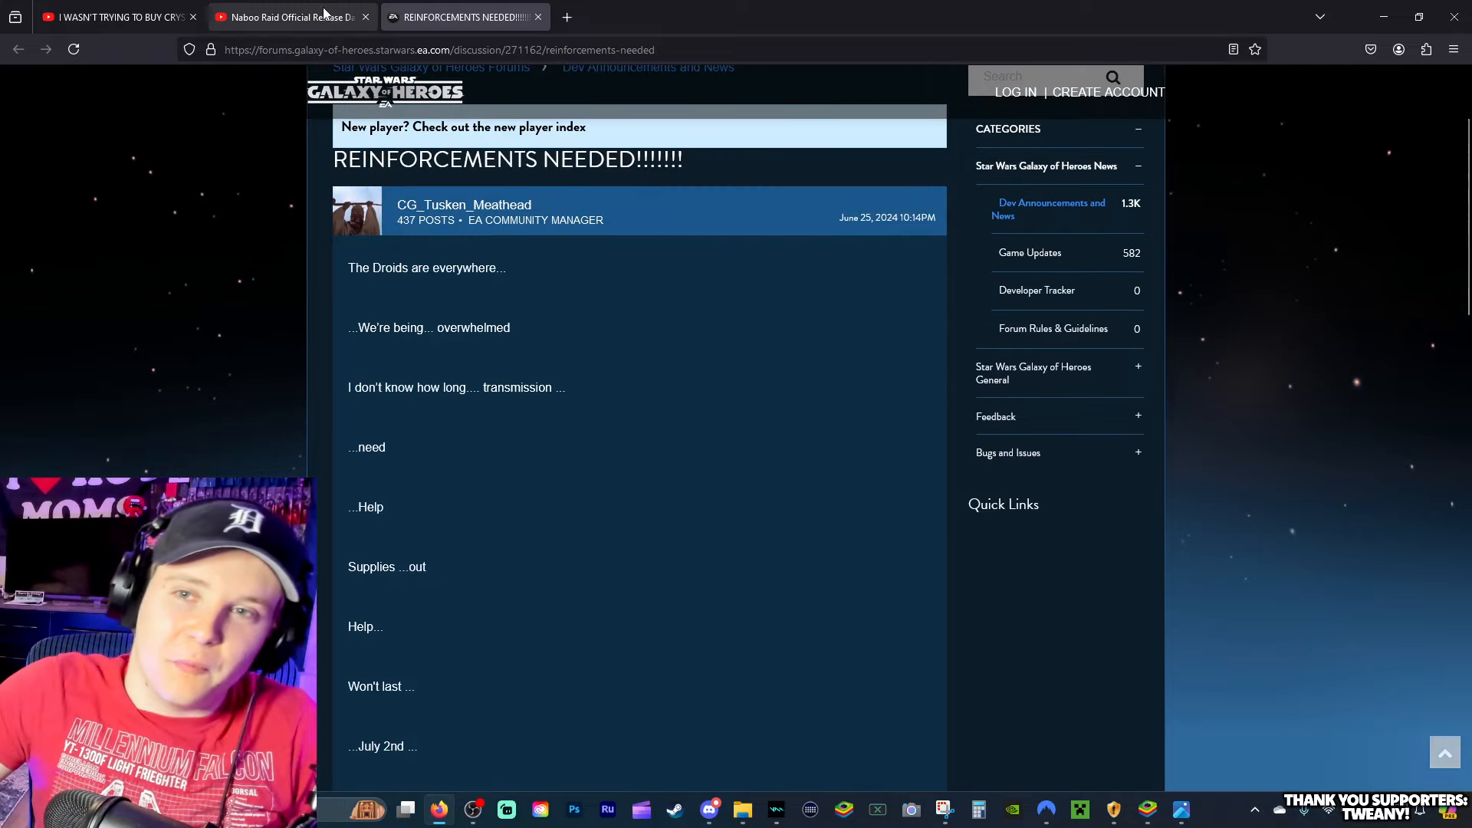
Step: Switch to the 'Naboo Raid Official Release Date' YouTube tab
{"action": "left_click", "coordinate": [287, 17]}
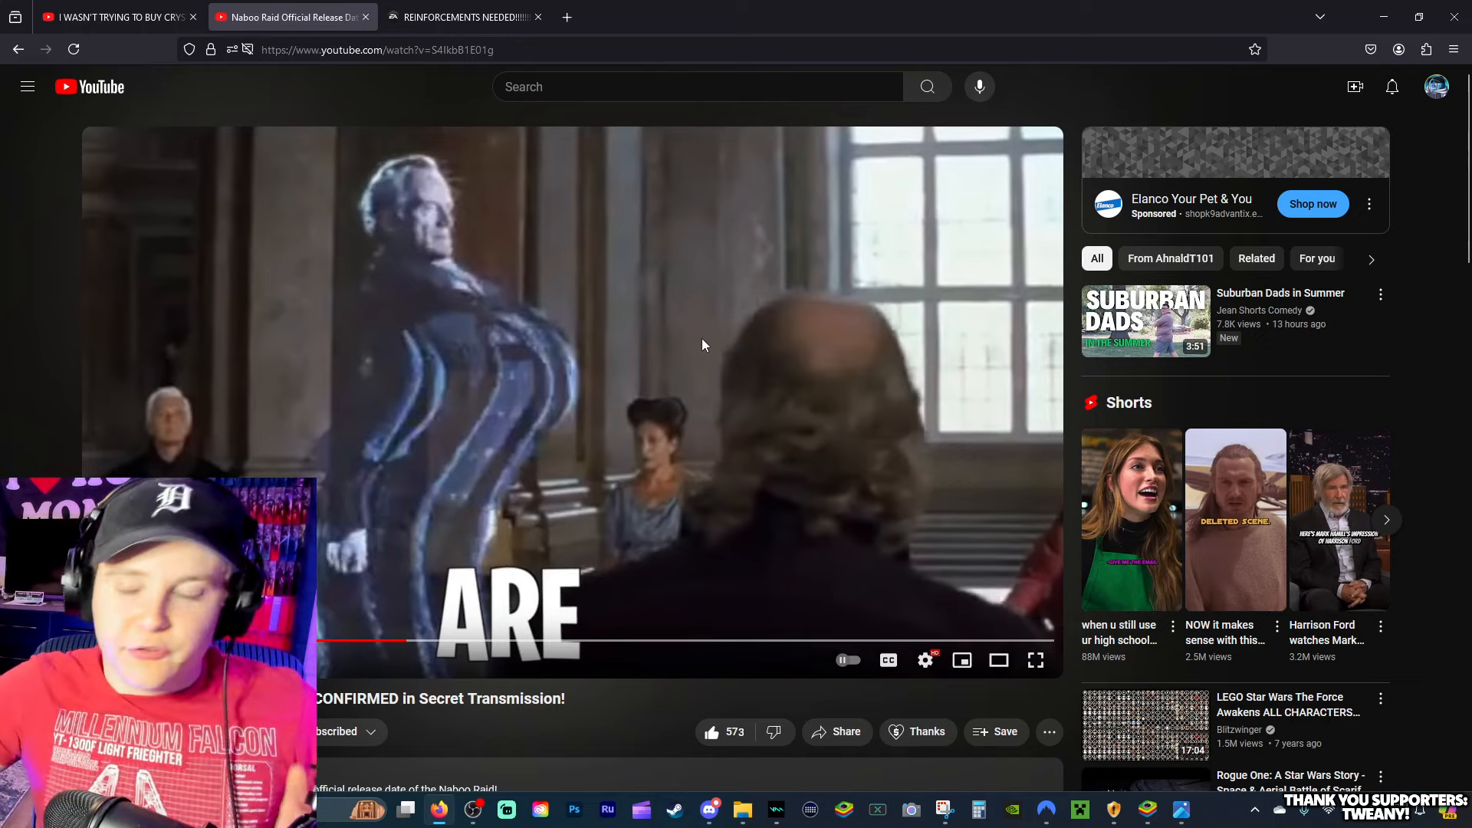
{"action": "mouse_move", "coordinate": [707, 350]}
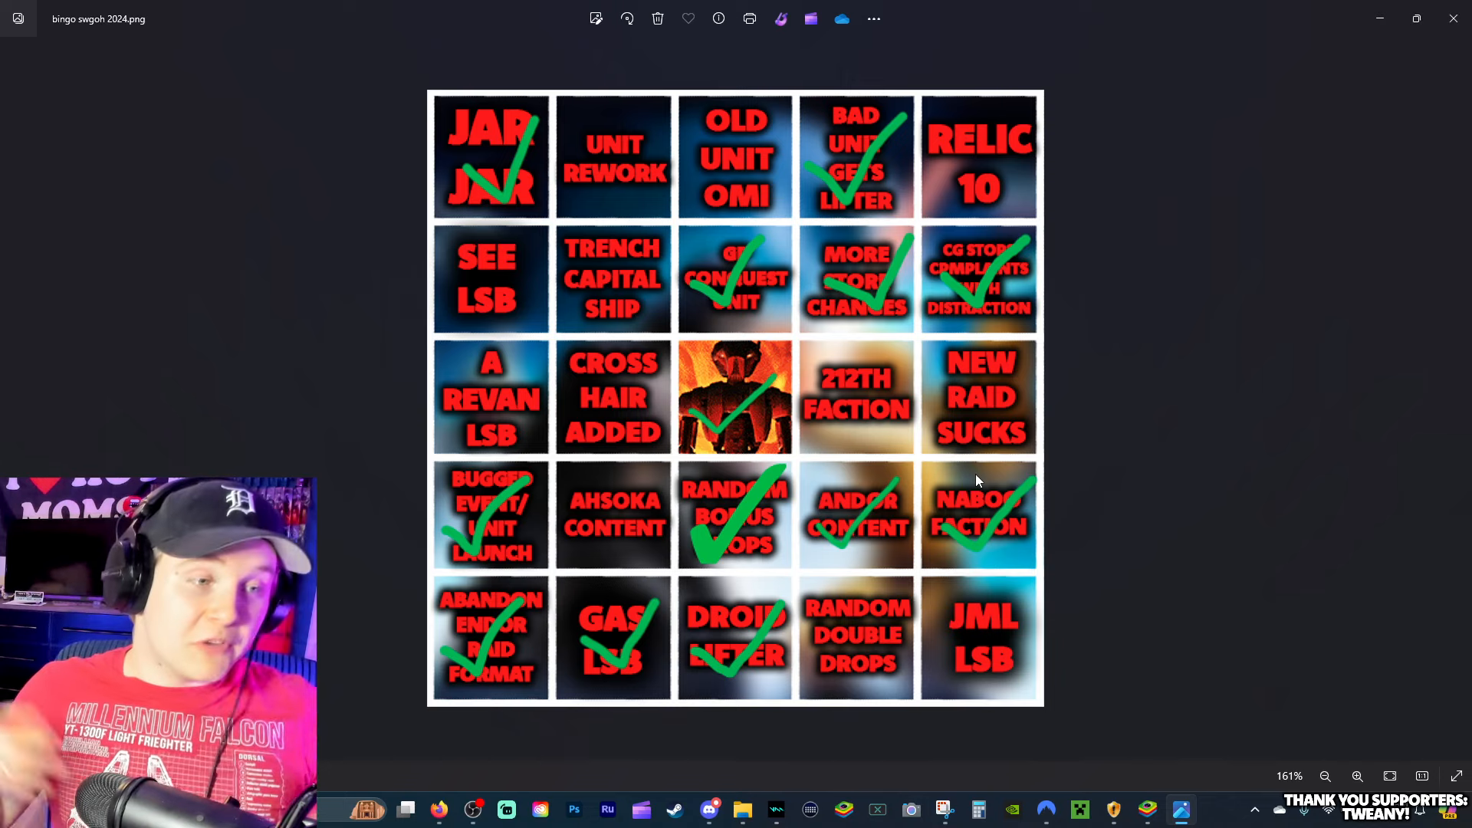
{"action": "mouse_move", "coordinate": [1210, 525]}
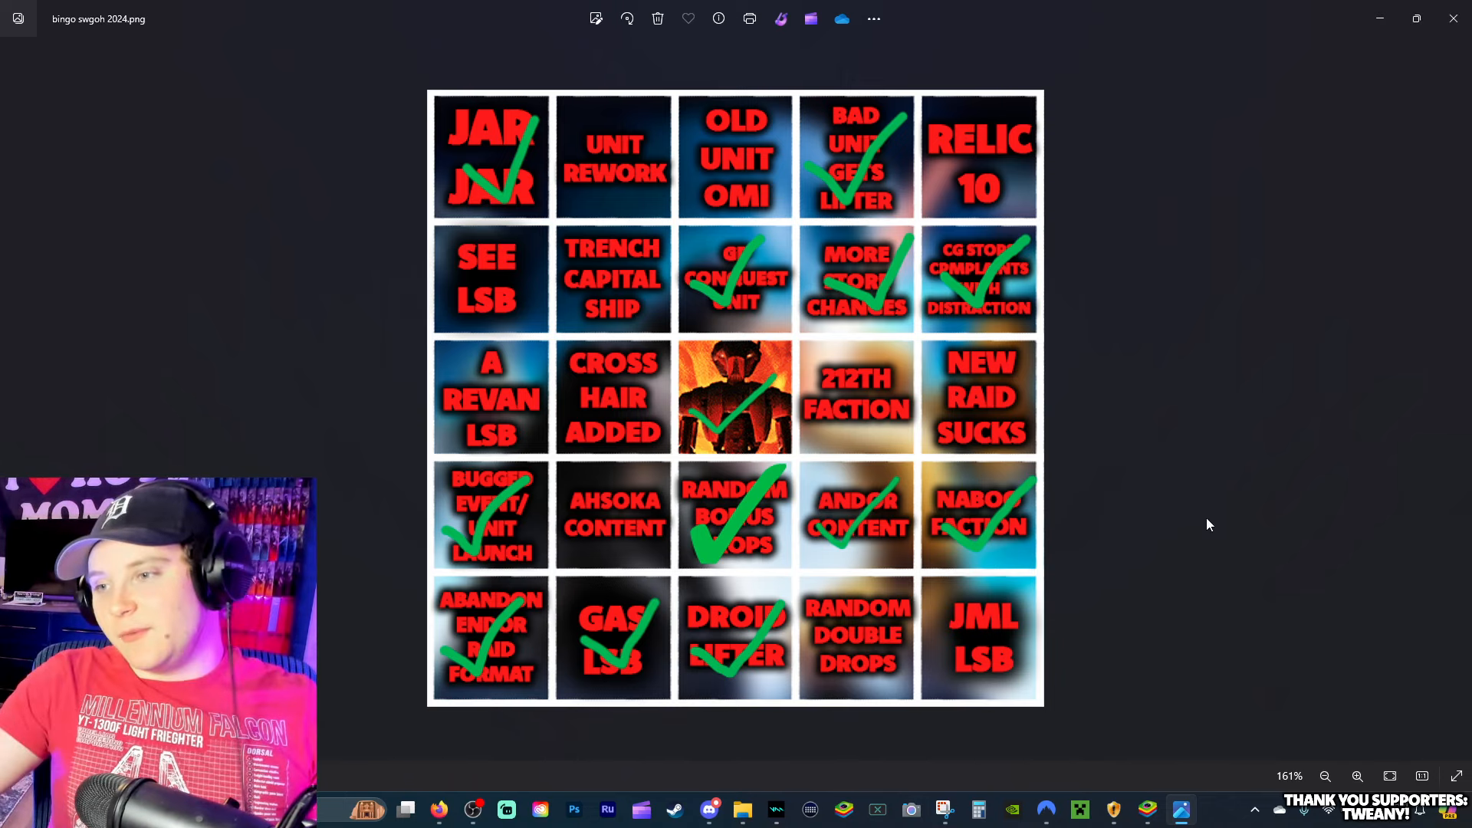
{"action": "mouse_move", "coordinate": [1007, 540]}
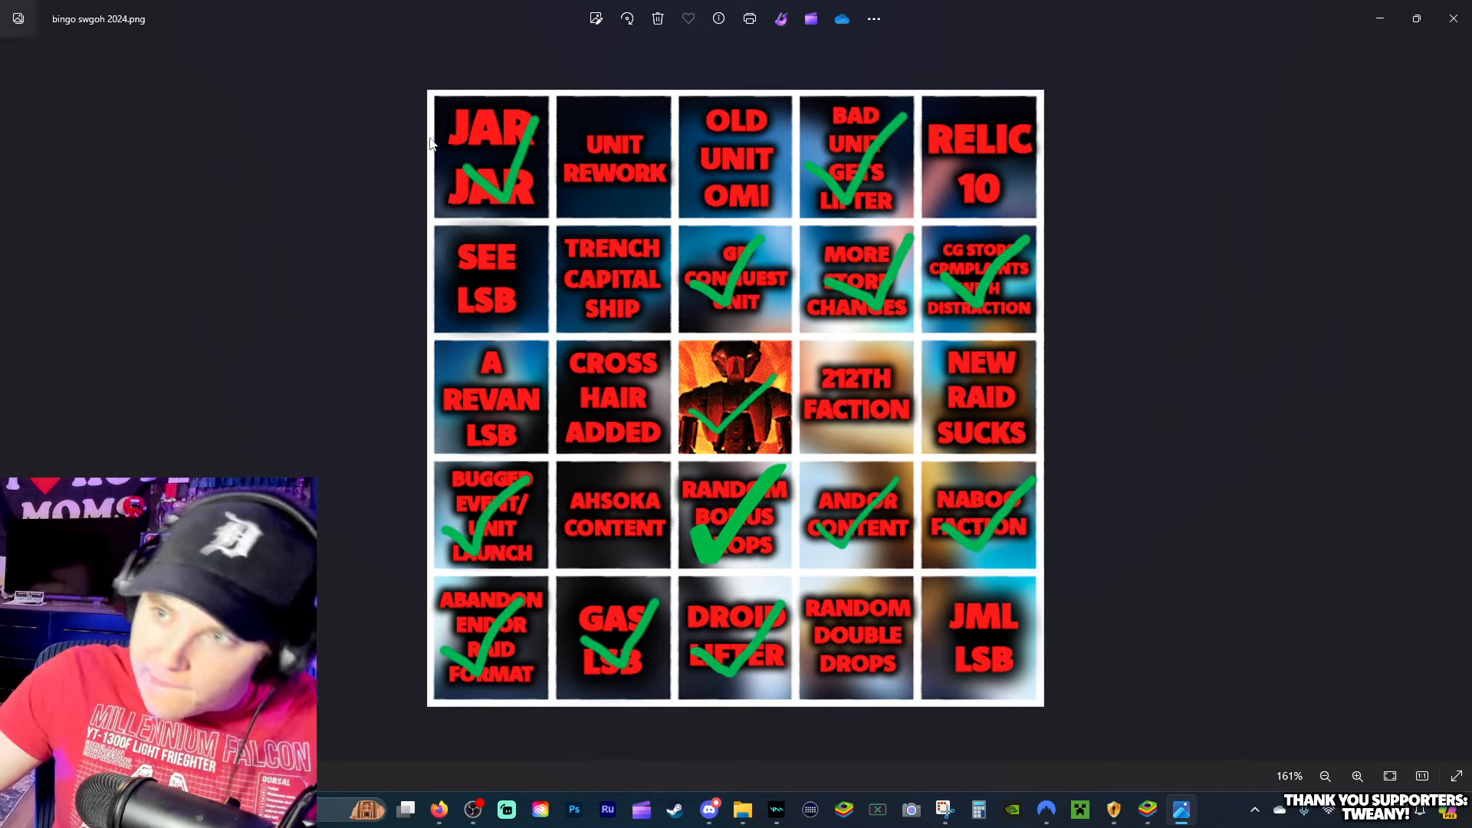
{"action": "mouse_move", "coordinate": [585, 210]}
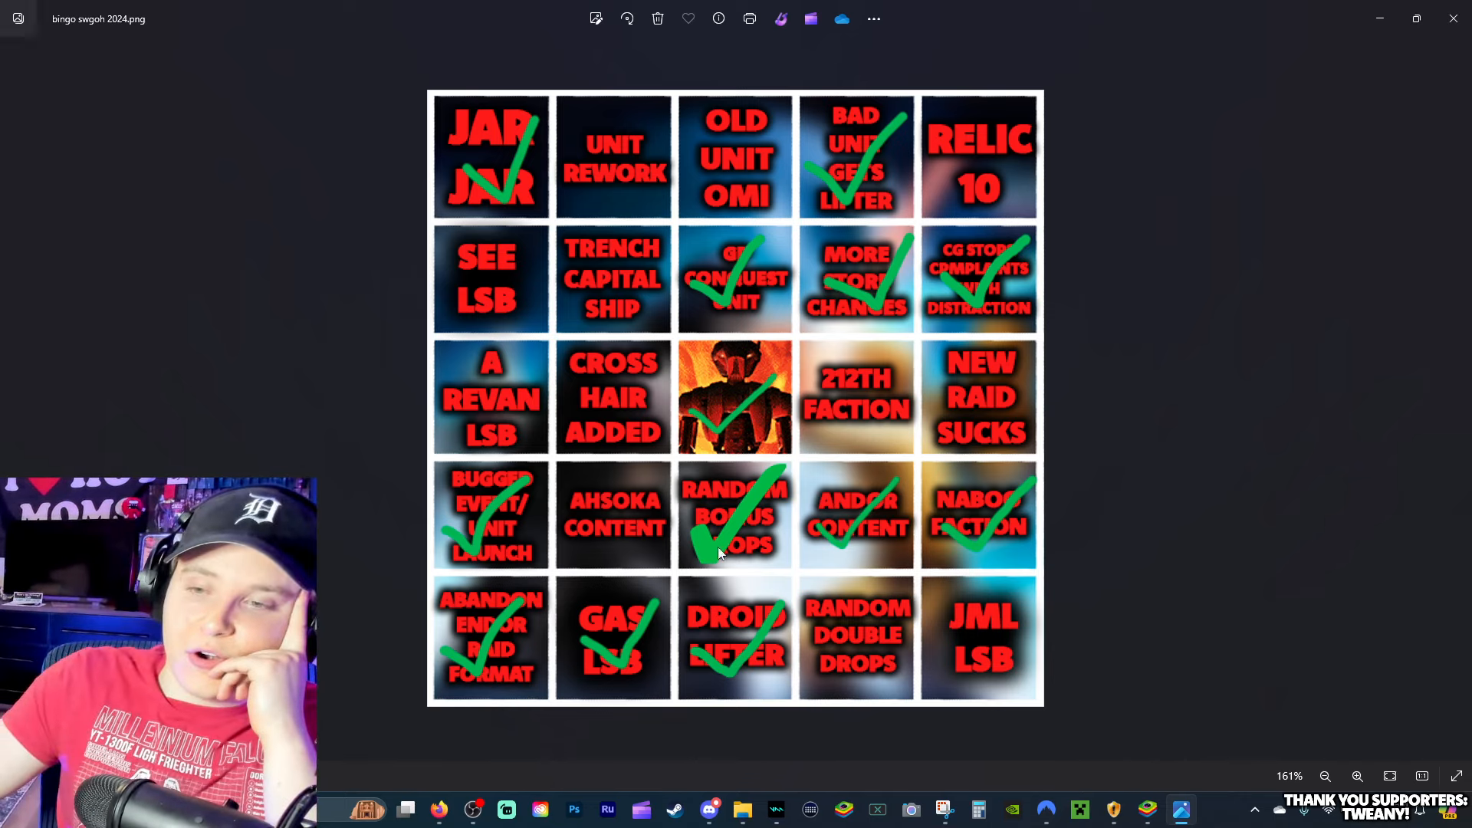
{"action": "mouse_move", "coordinate": [634, 580]}
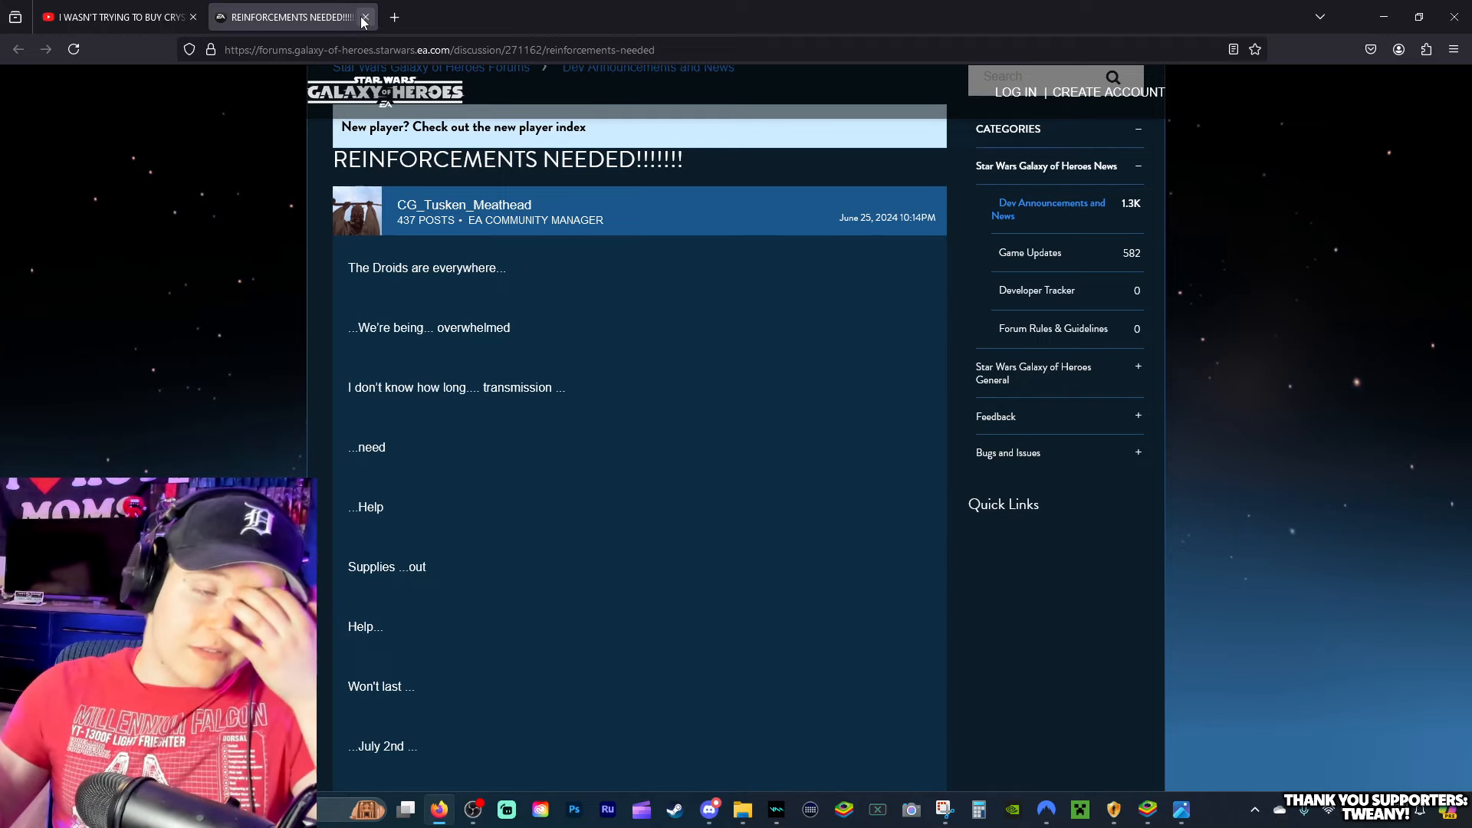
Step: Bring the Discord news channel back up at the Reinforcements Needed post
{"action": "left_click", "coordinate": [710, 810]}
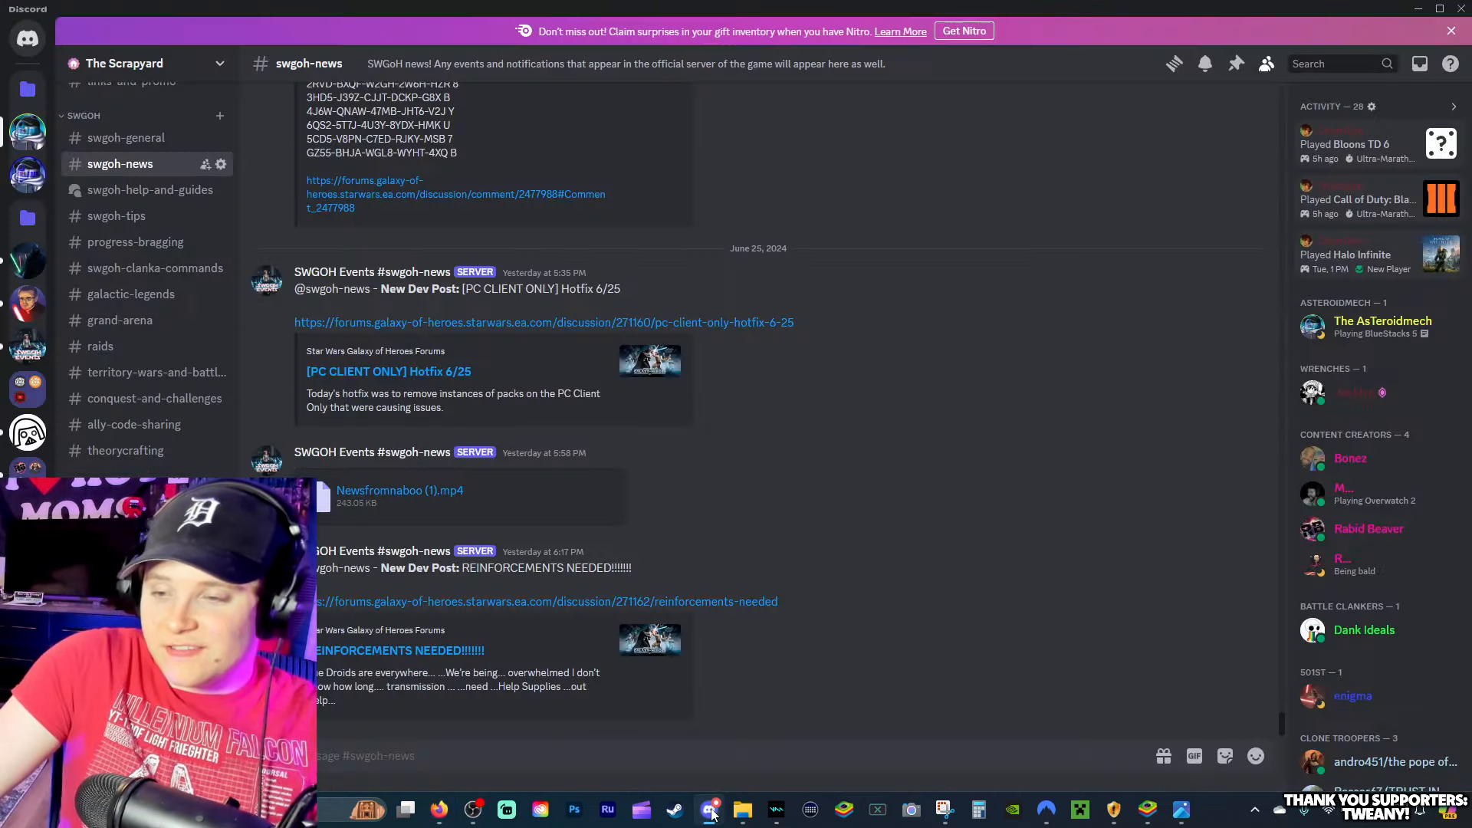